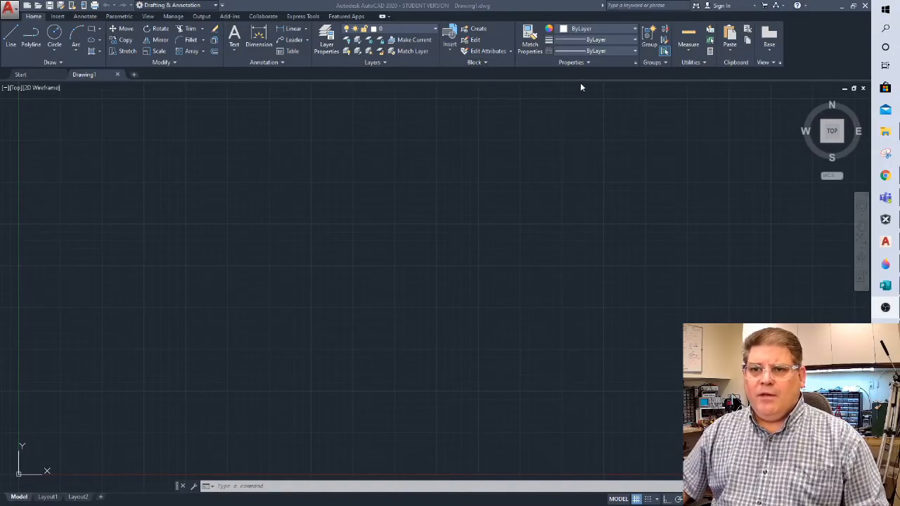
mouse_move(254, 111)
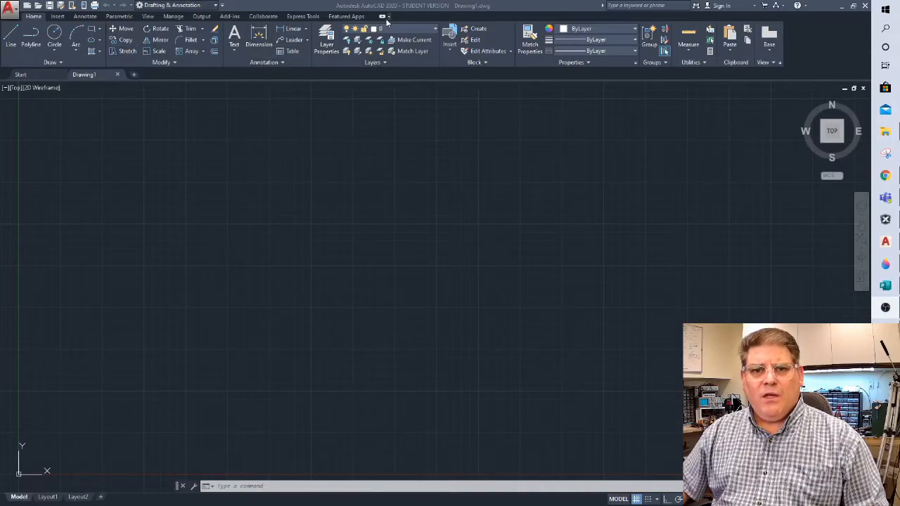
mouse_move(393, 81)
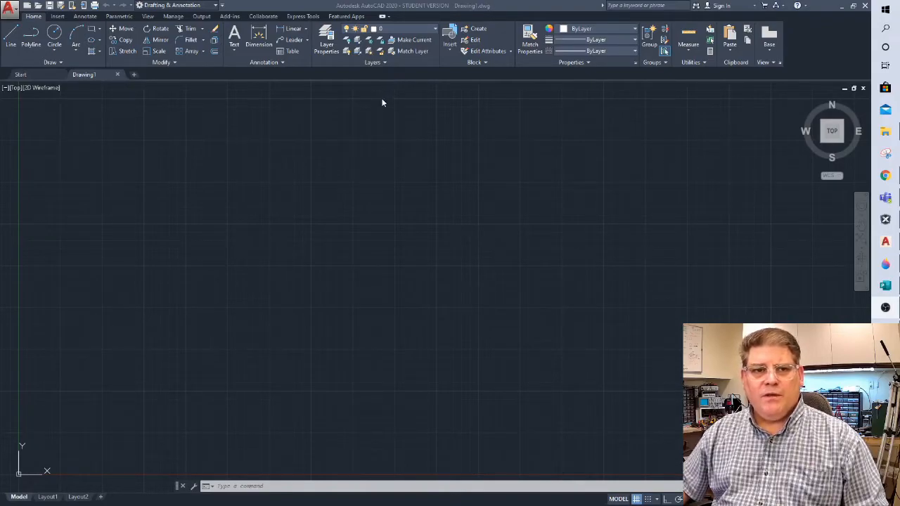
mouse_move(325, 113)
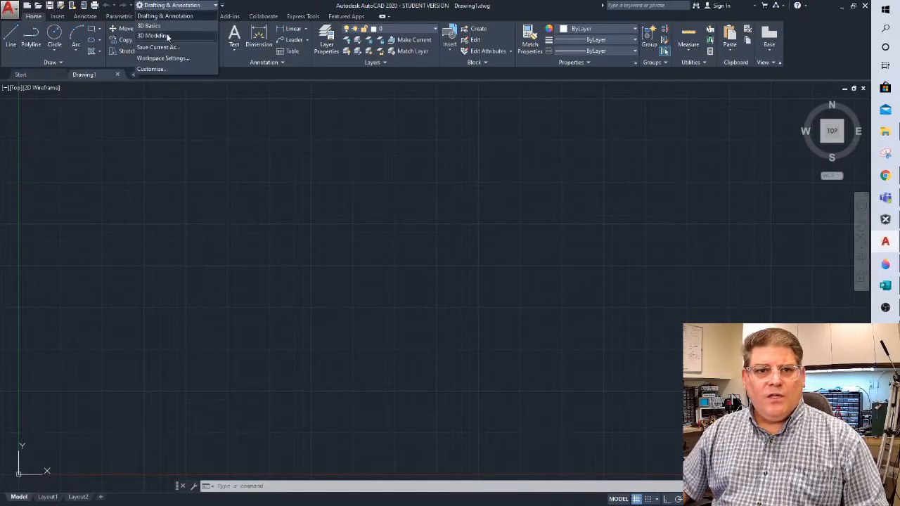
Switch to the 3D Basics workspace and draw a box from the origin, 0.25 high.
click(149, 26)
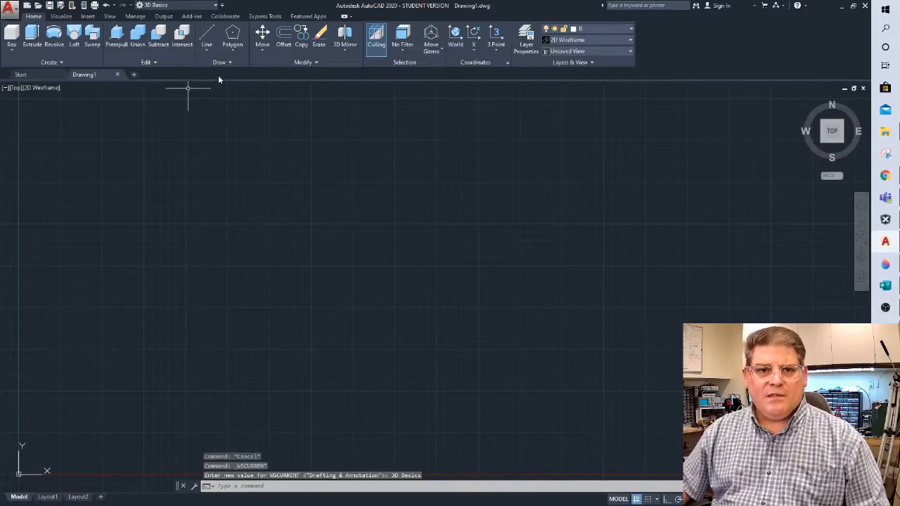
mouse_move(727, 123)
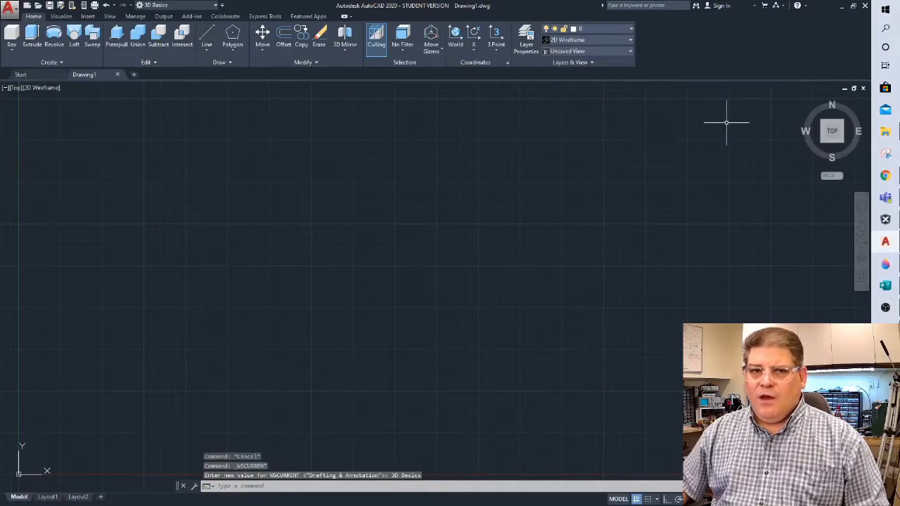
mouse_move(831, 131)
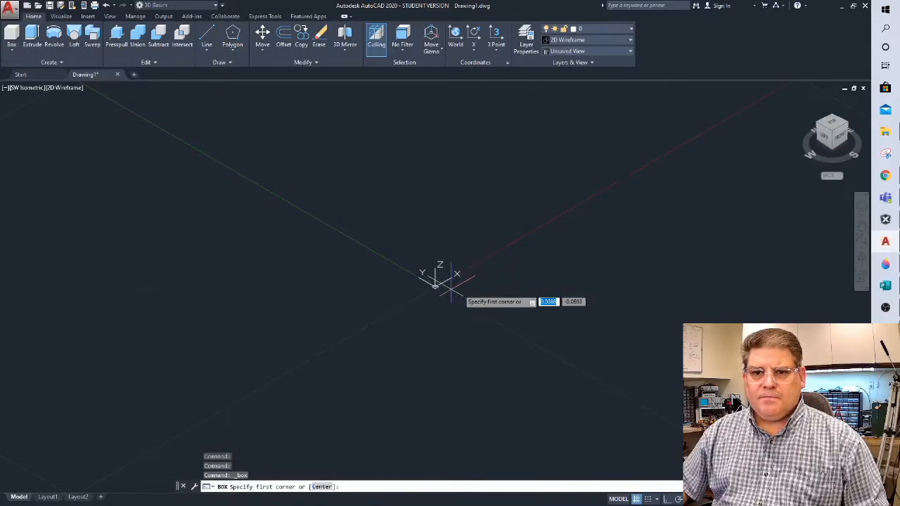
click(575, 273)
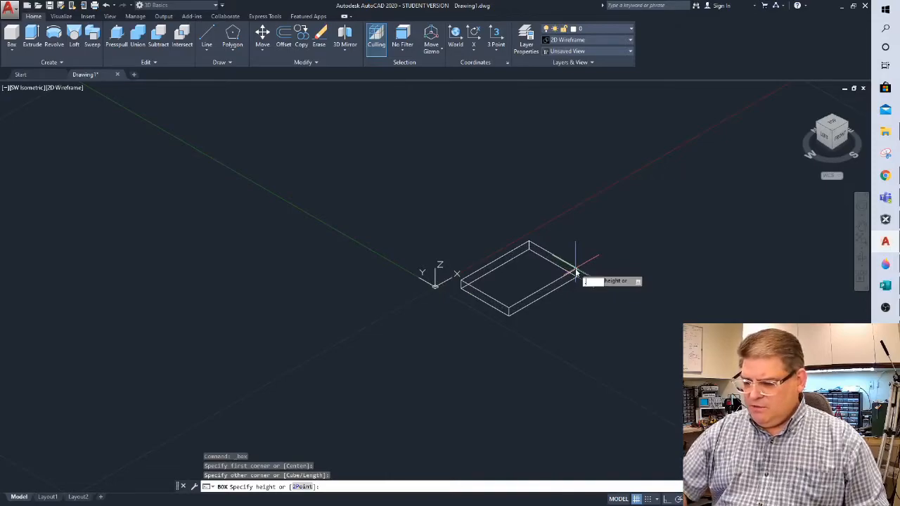
text(.25)
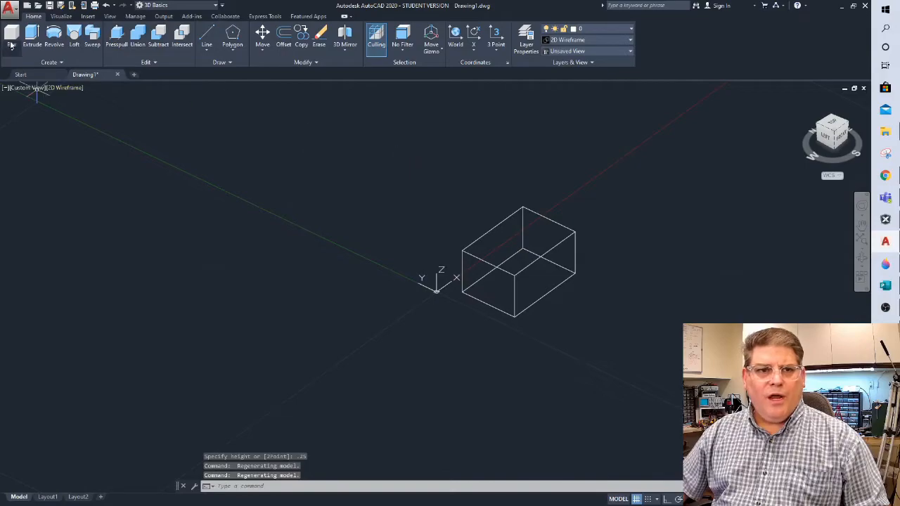
Draw a cylinder through the box and subtract it to cut a round vertical hole.
click(11, 34)
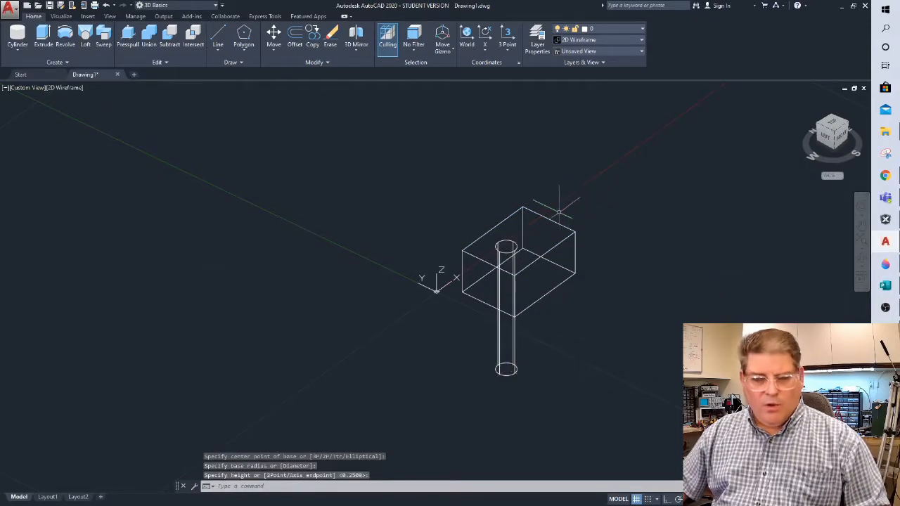
click(168, 35)
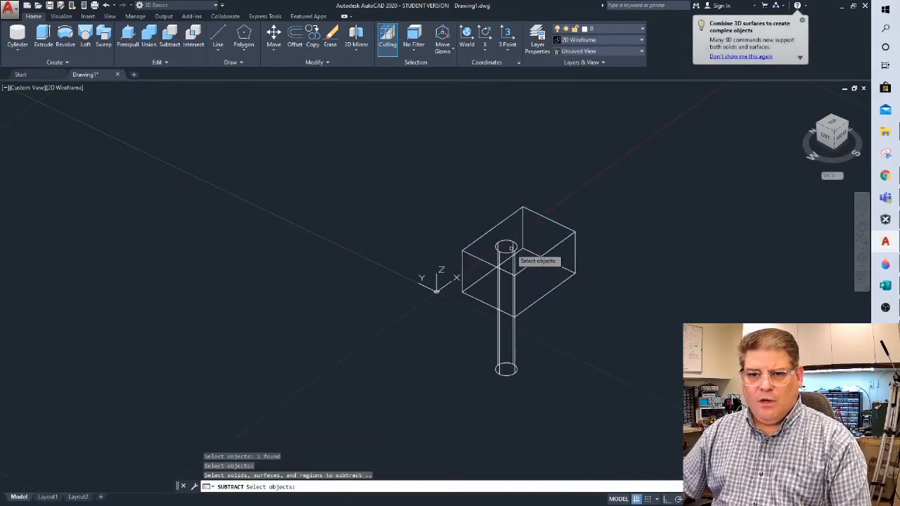
click(508, 249)
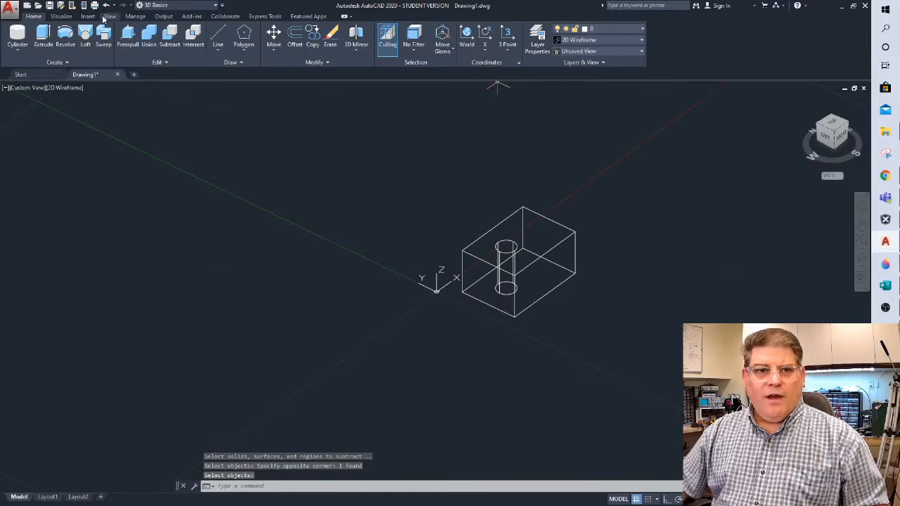
click(110, 16)
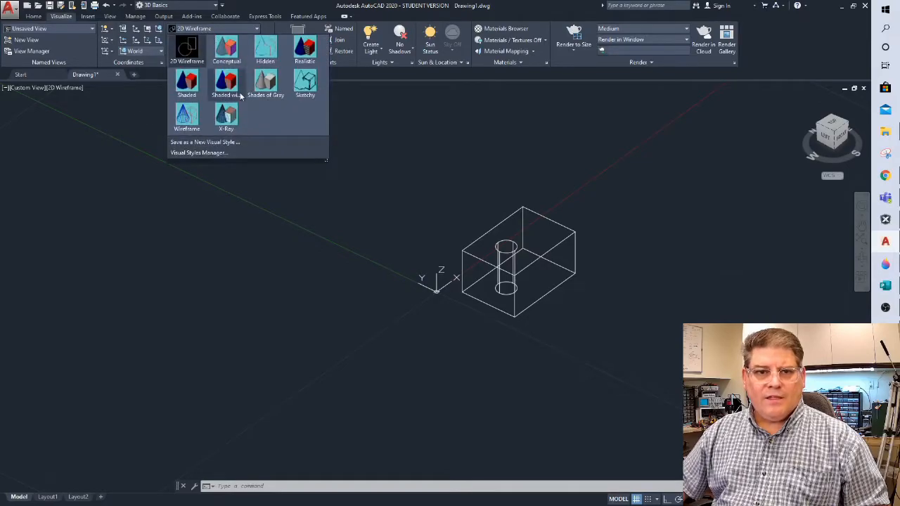
click(186, 81)
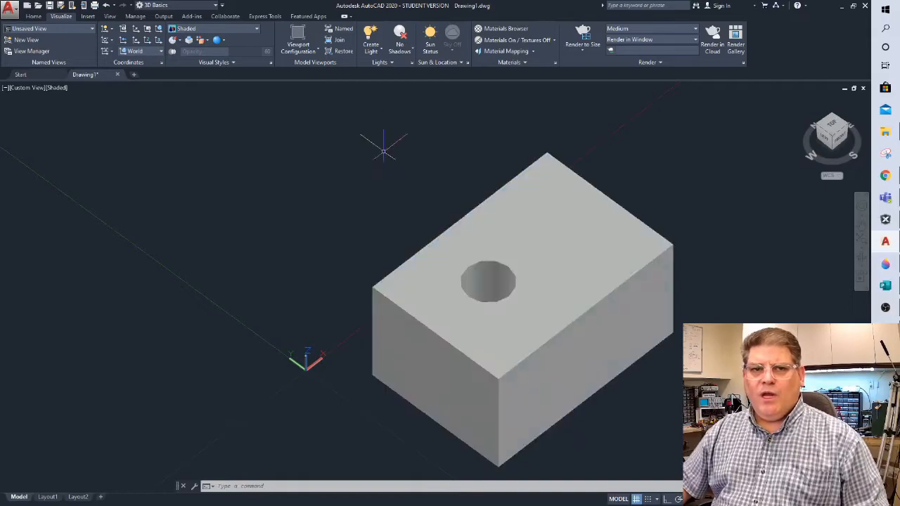
mouse_move(183, 92)
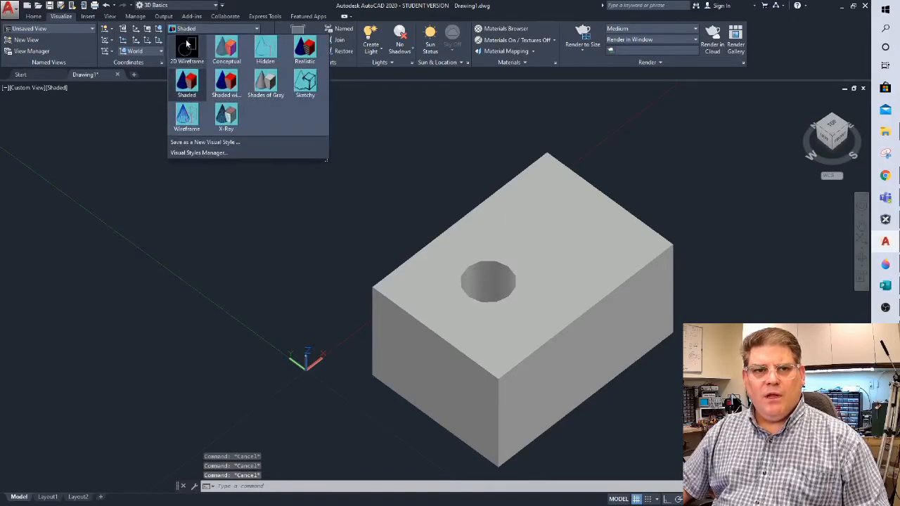
click(186, 48)
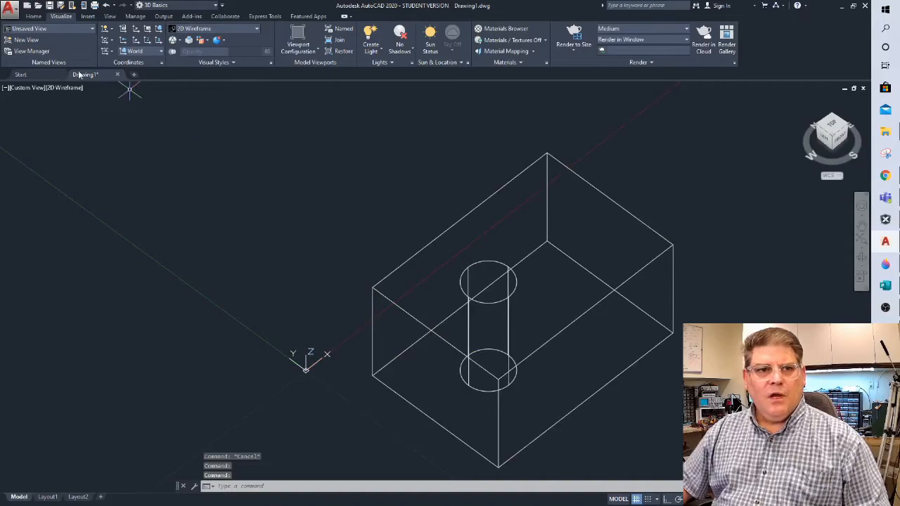
Draw a plug cylinder centred on the hole's top, snapping to its radius.
click(33, 15)
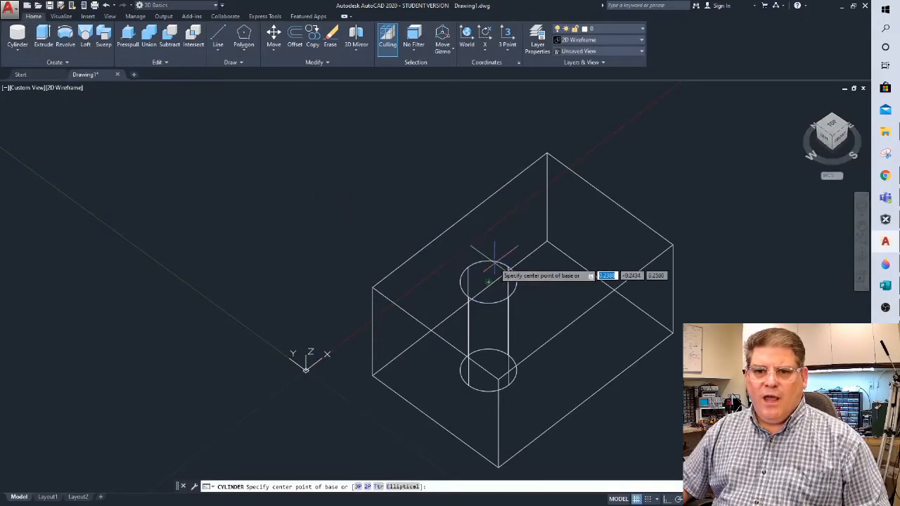
click(487, 281)
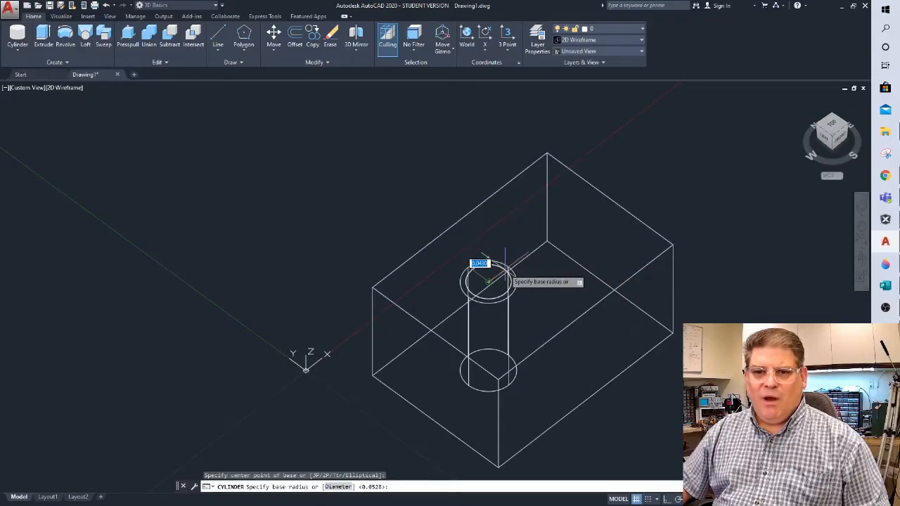
right_click(492, 281)
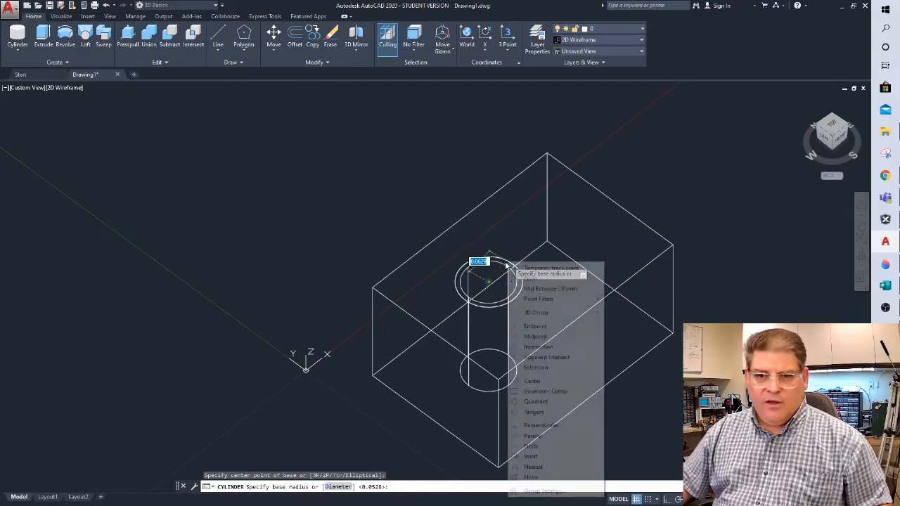
mouse_move(532, 380)
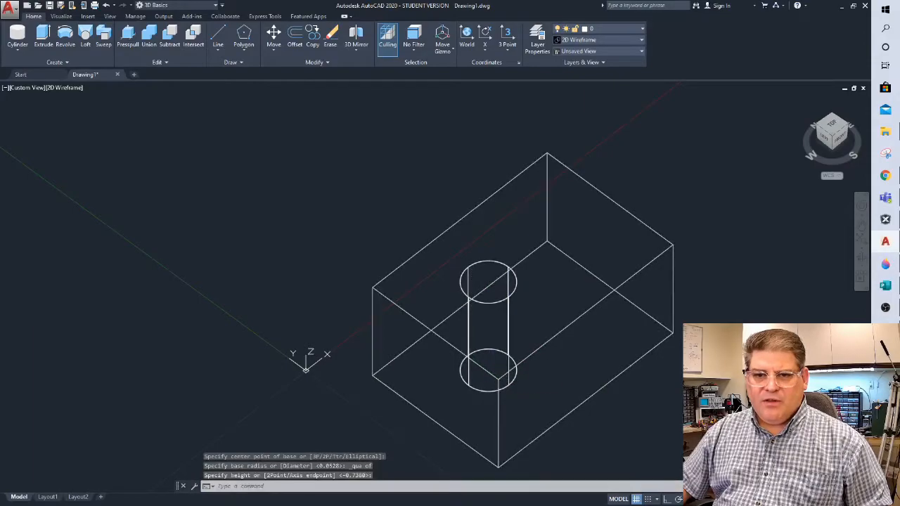
mouse_move(619, 327)
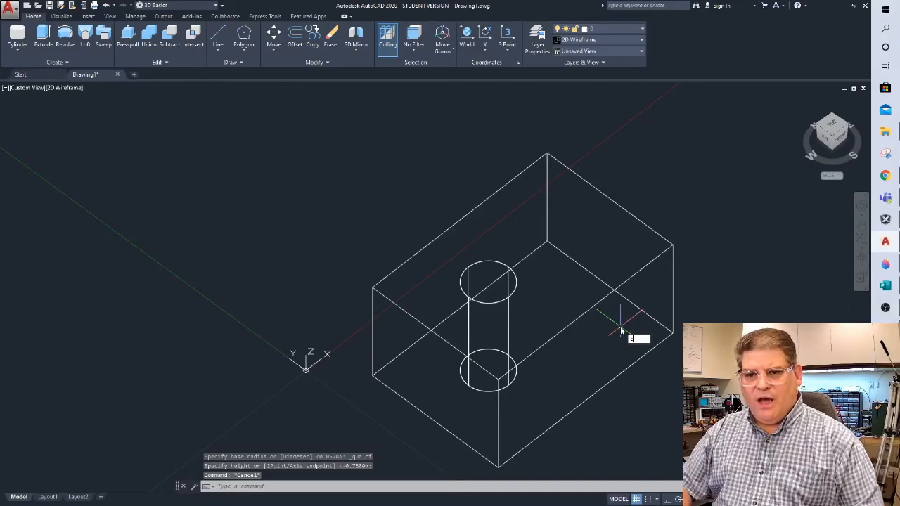
Copy the cylinder to a new spot toward the box's back corner.
text(c)
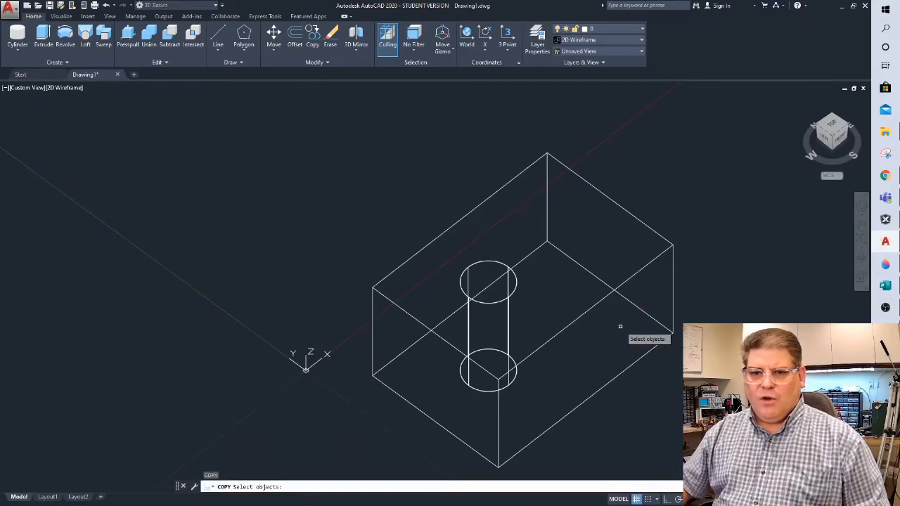
click(487, 327)
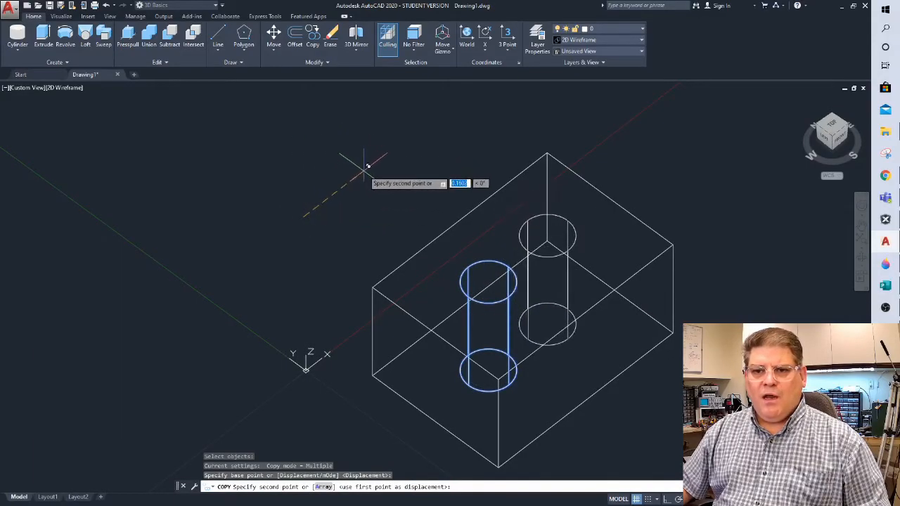
click(338, 260)
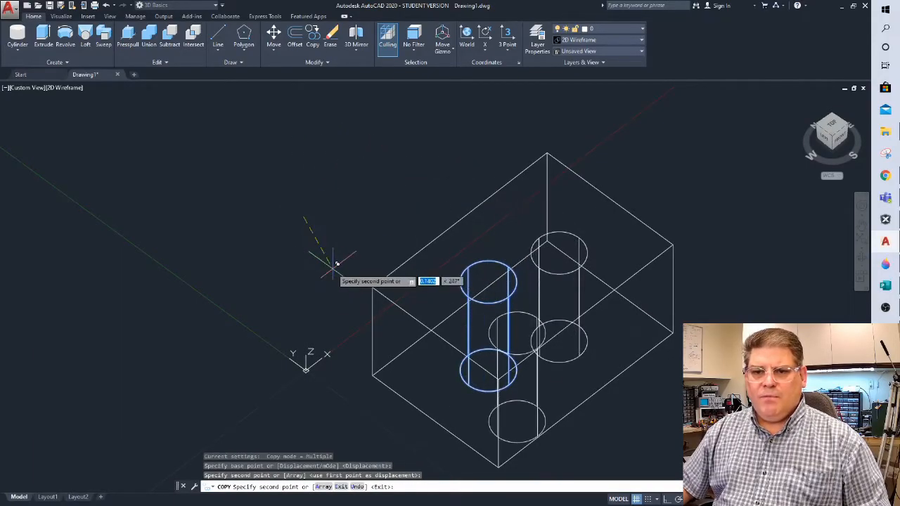
Union the plug cylinder with the box to fill the original hole.
key(Escape)
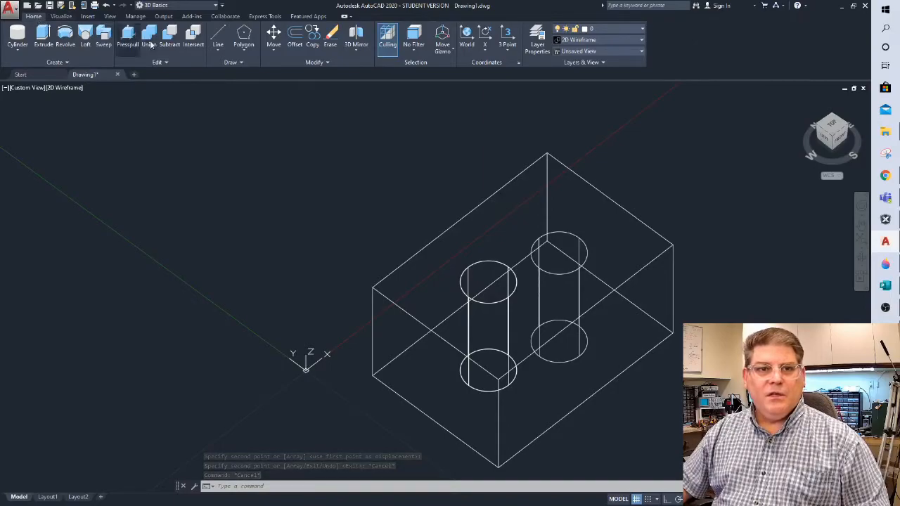
click(127, 35)
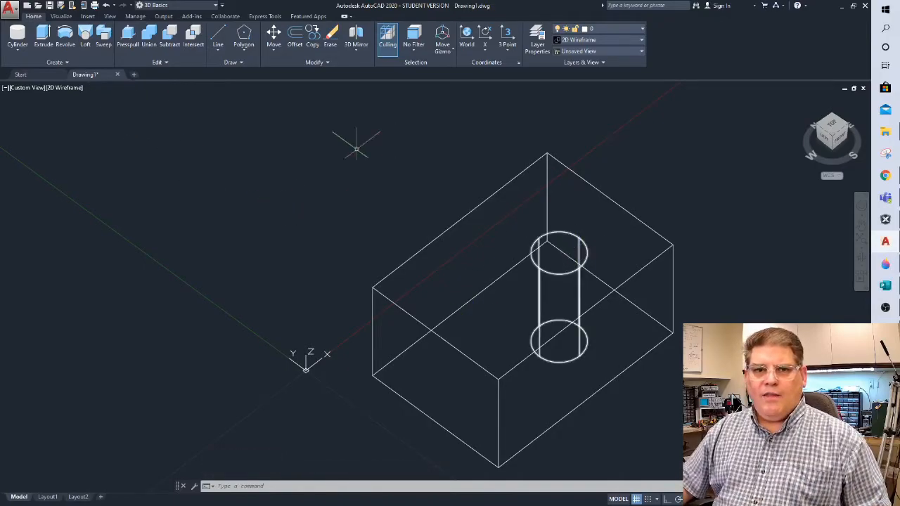
click(169, 36)
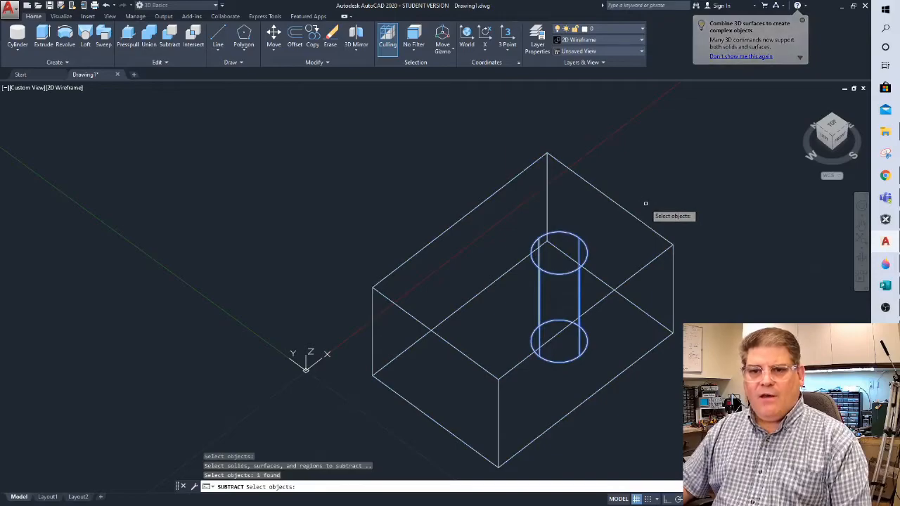
Change the back-corner cylinder's radius from about 0.053 to 0.075 in Quick Properties.
key(Escape)
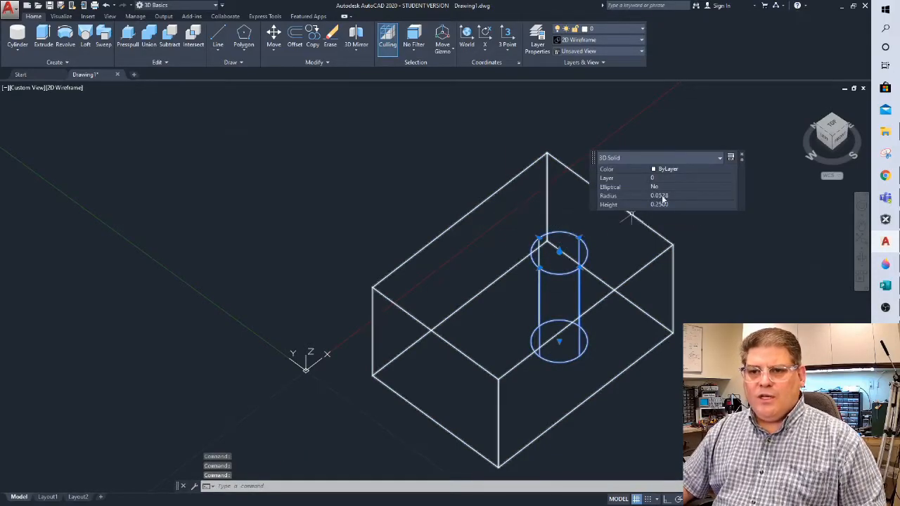
click(692, 195)
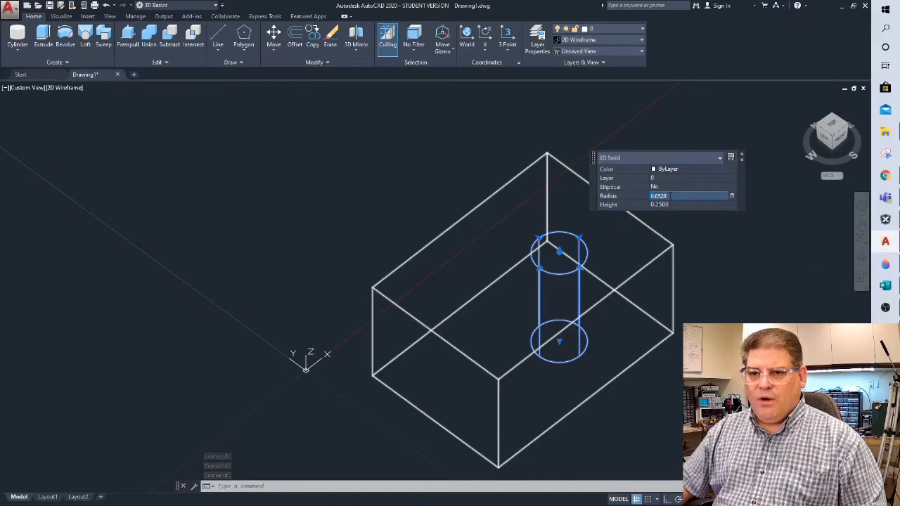
text(0.075)
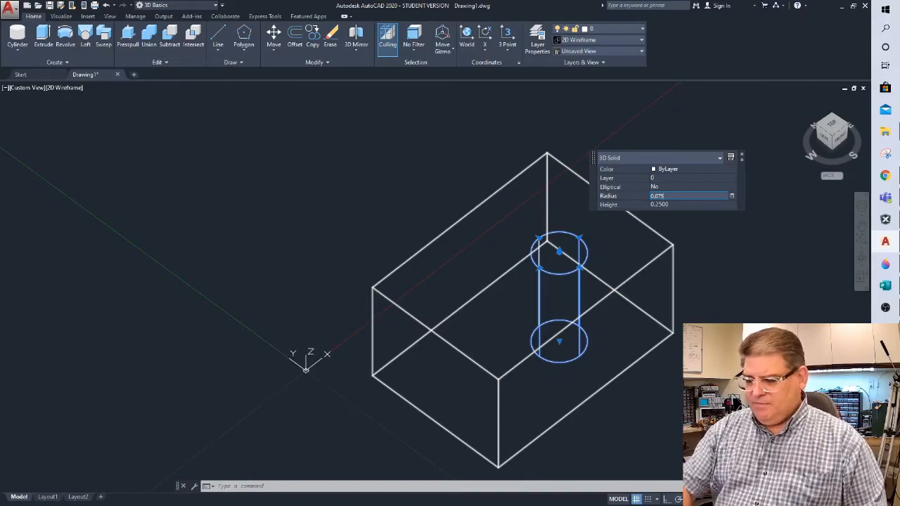
click(690, 205)
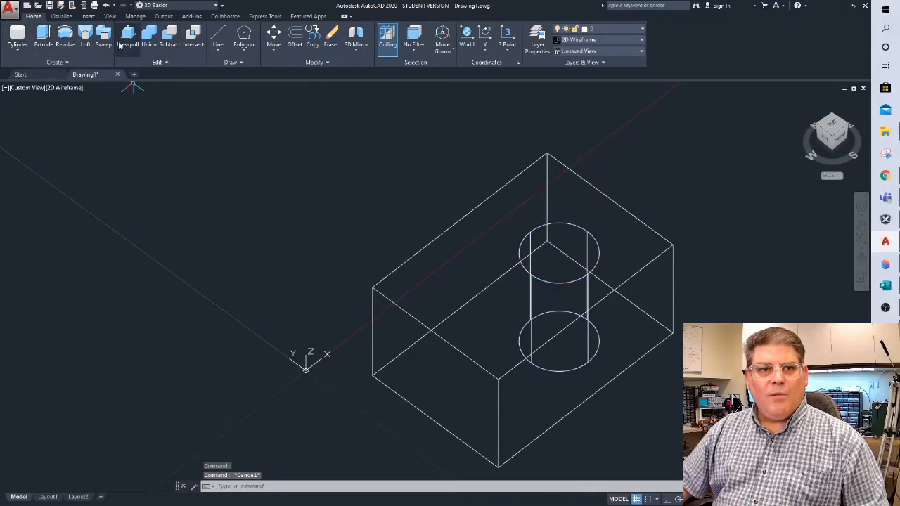
Subtract the enlarged cylinder from the box and apply the Shaded visual style.
click(170, 36)
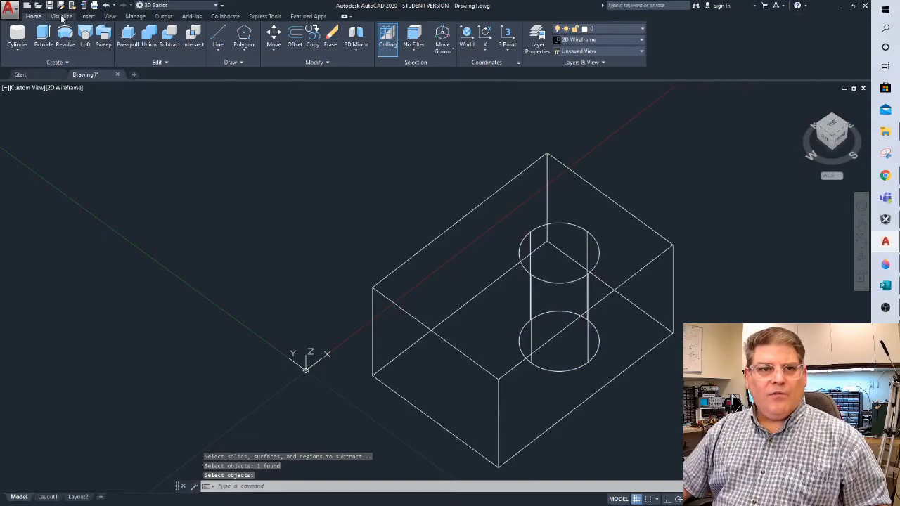
click(61, 15)
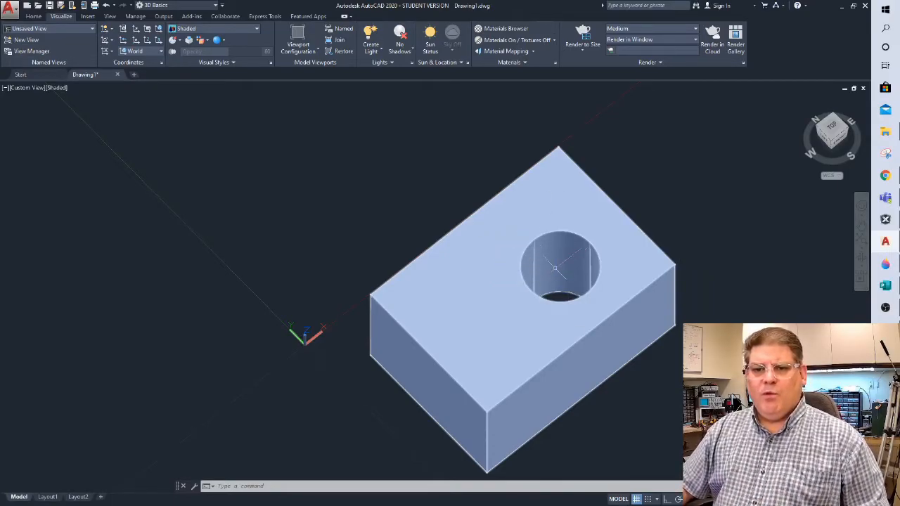
mouse_move(552, 271)
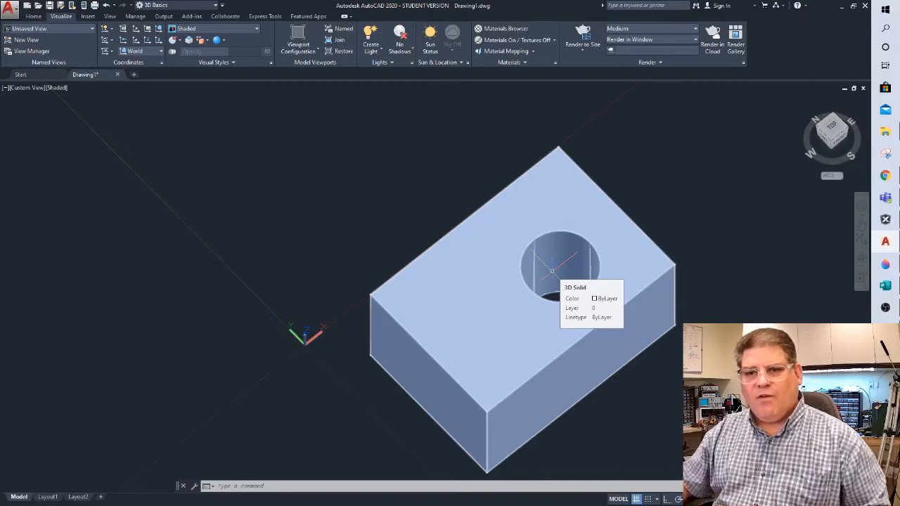
key(Escape)
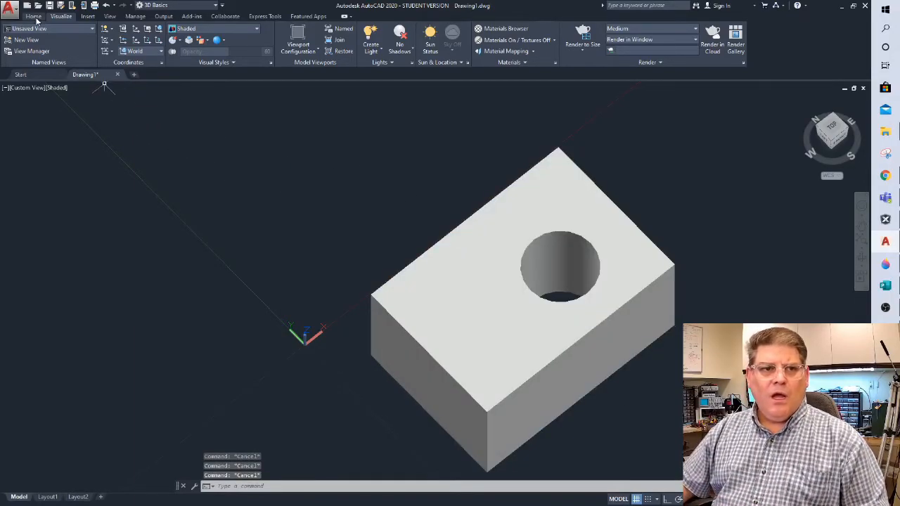
click(33, 16)
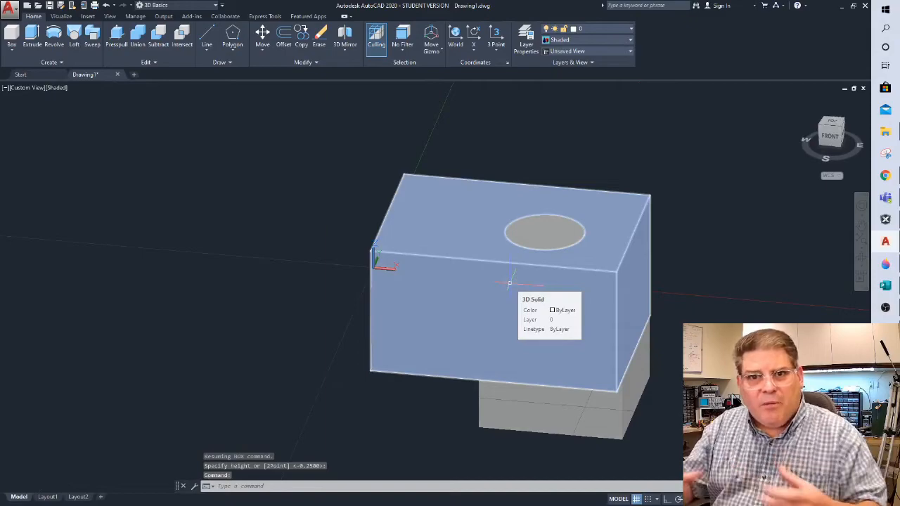
key(Escape)
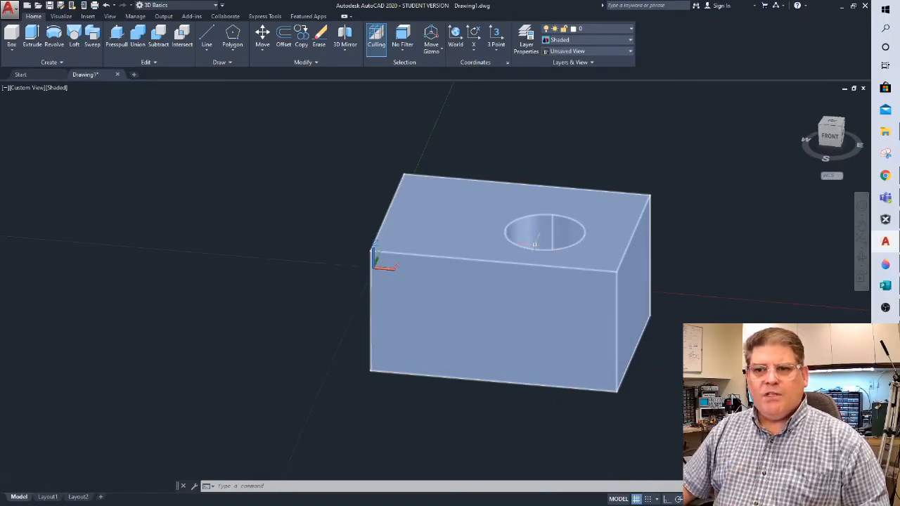
mouse_move(534, 239)
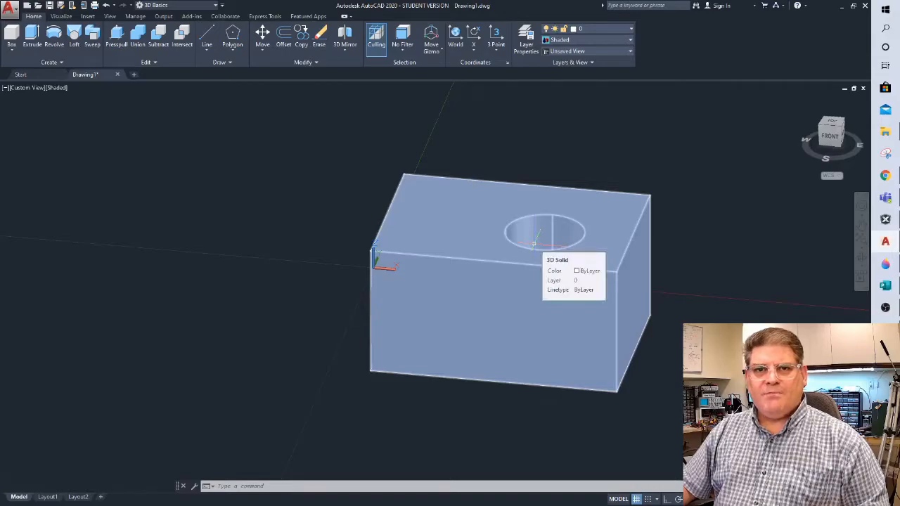